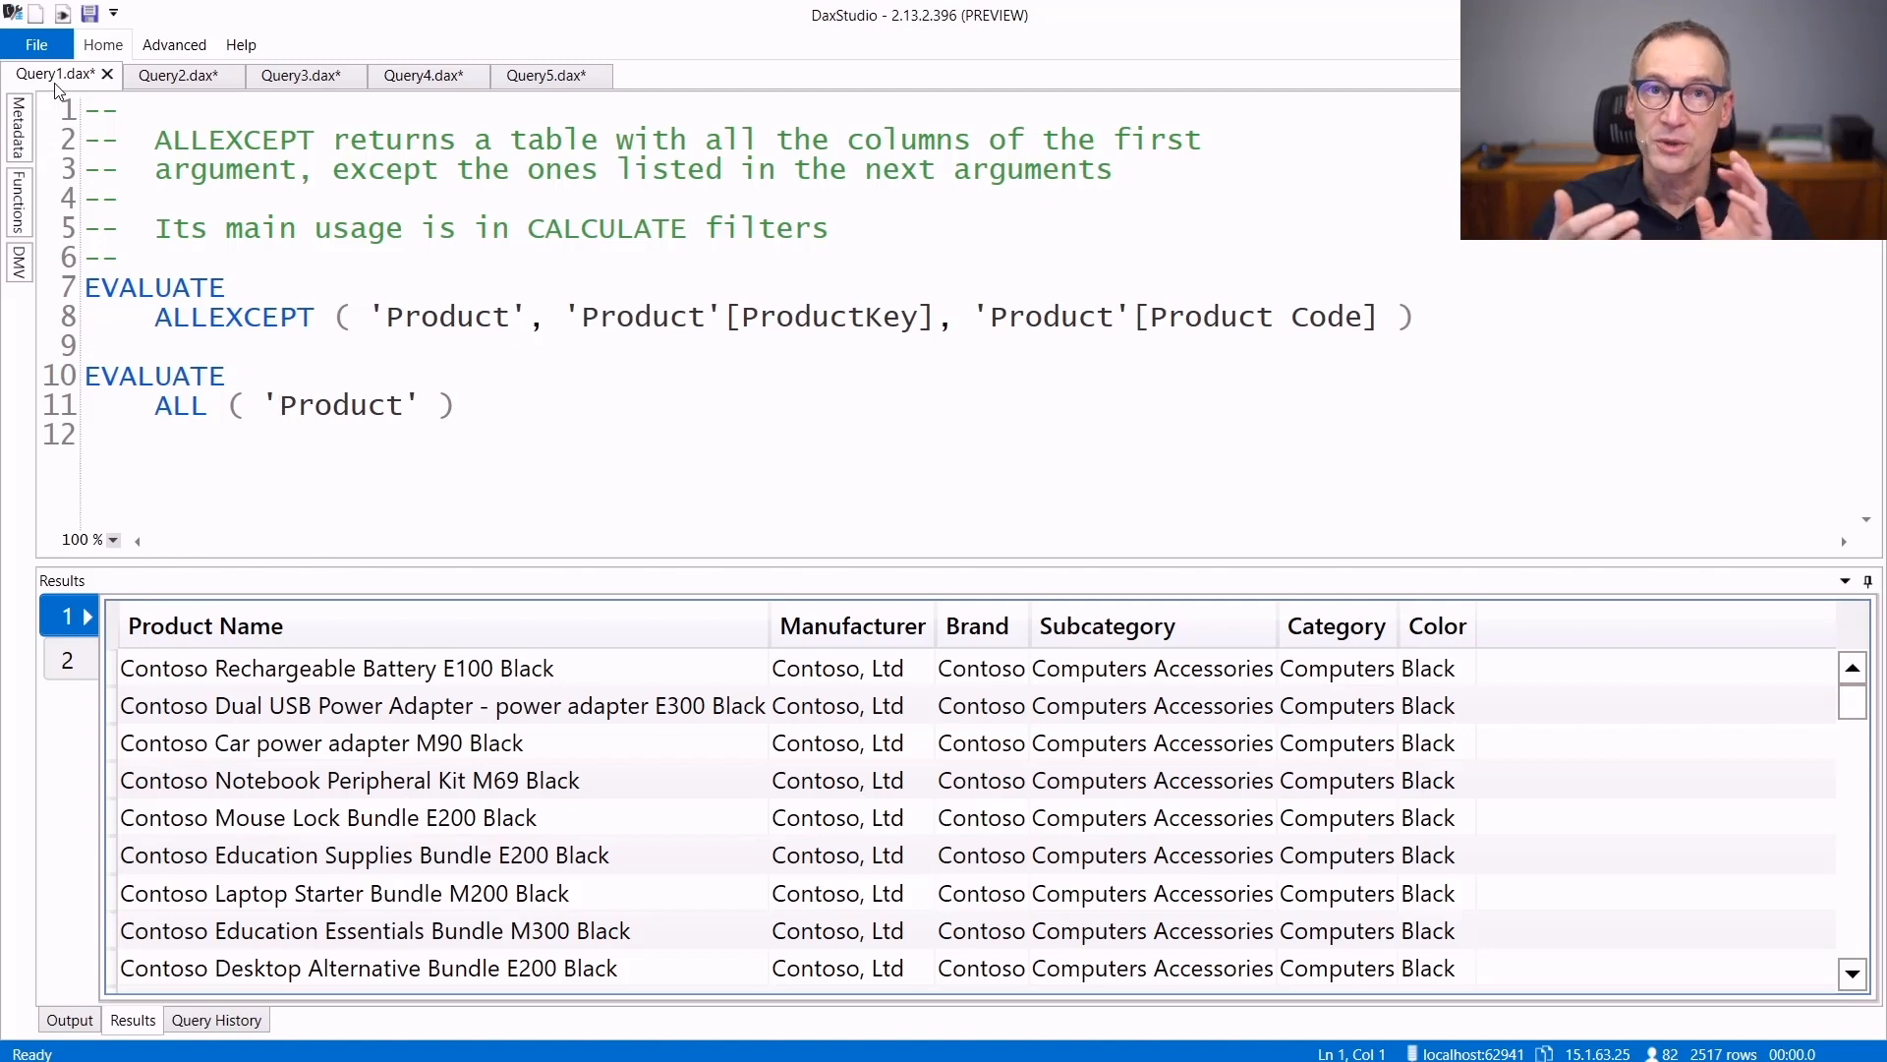
# - Show Query2.dax, whose ALLEXCEPT over six Product columns returns 16 distinct colours
pyautogui.click(179, 74)
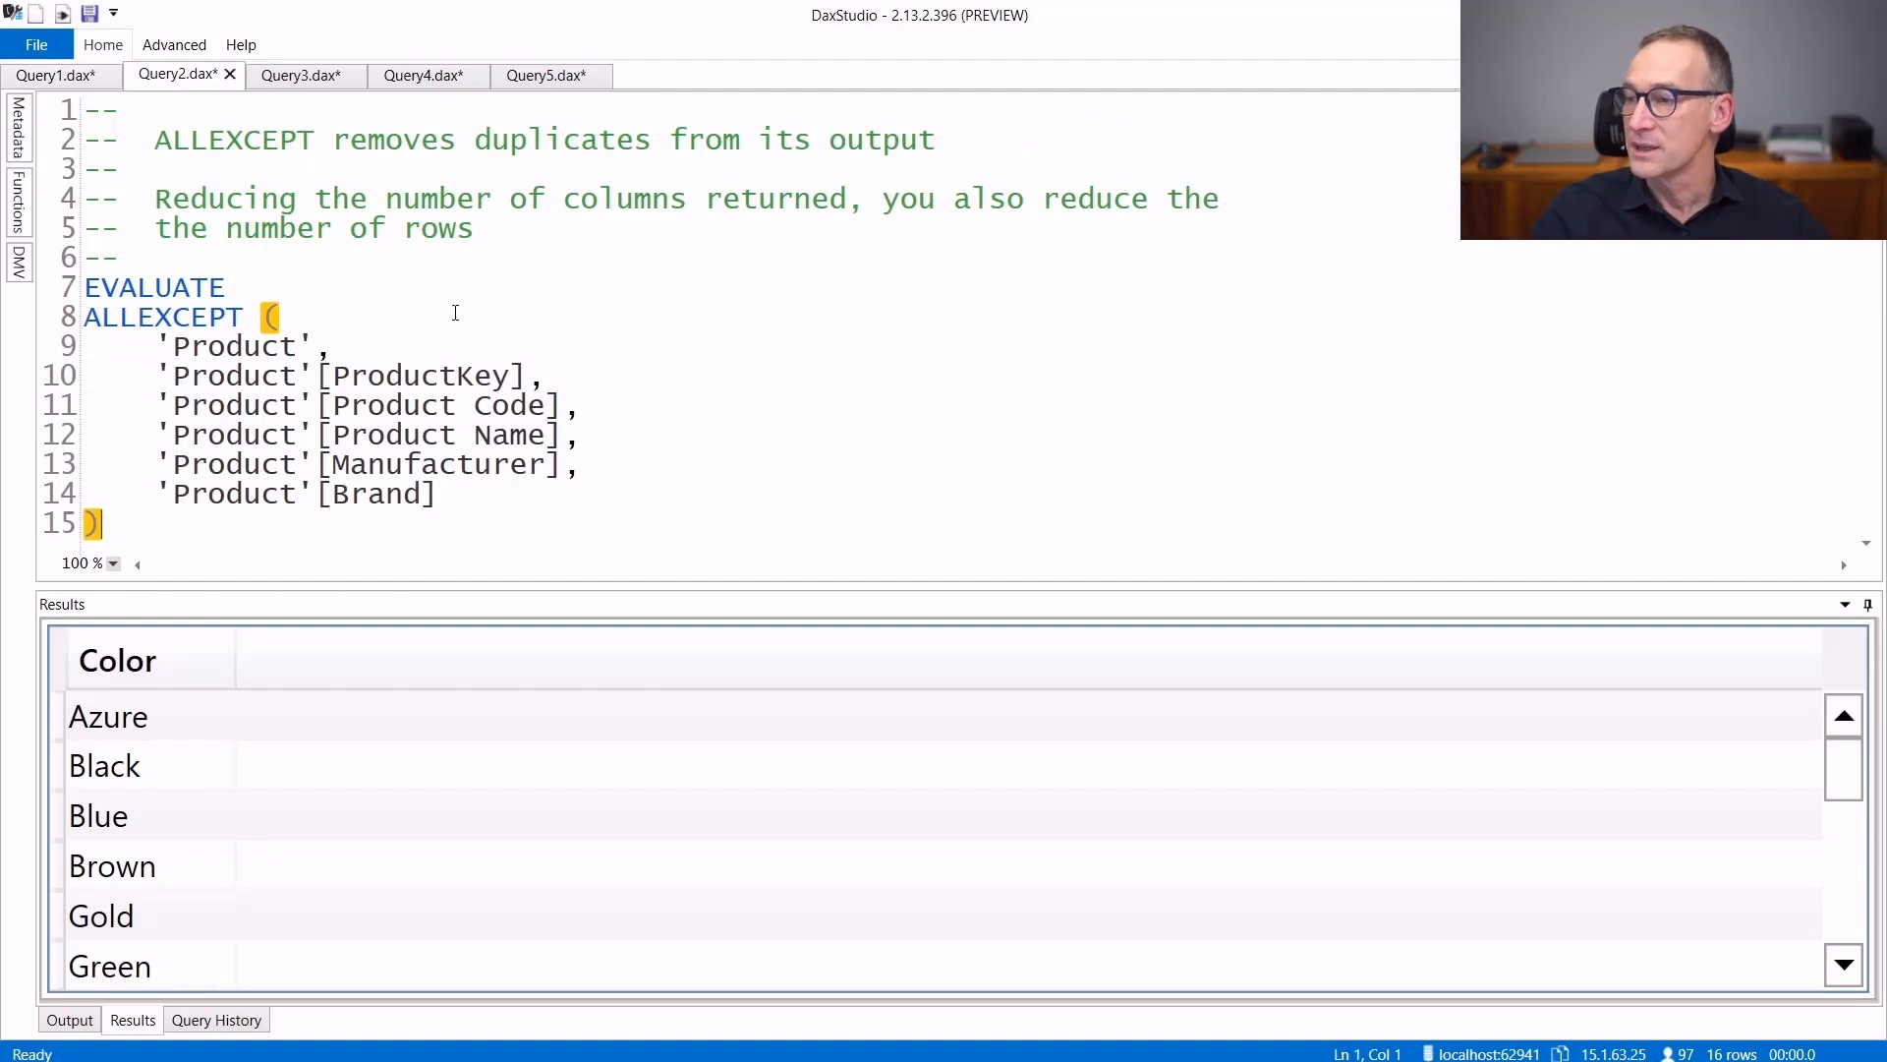
# - Show Query3.dax, the CALCULATETABLE/ALLEXCEPT query returning 710 Contoso product rows
pyautogui.click(297, 75)
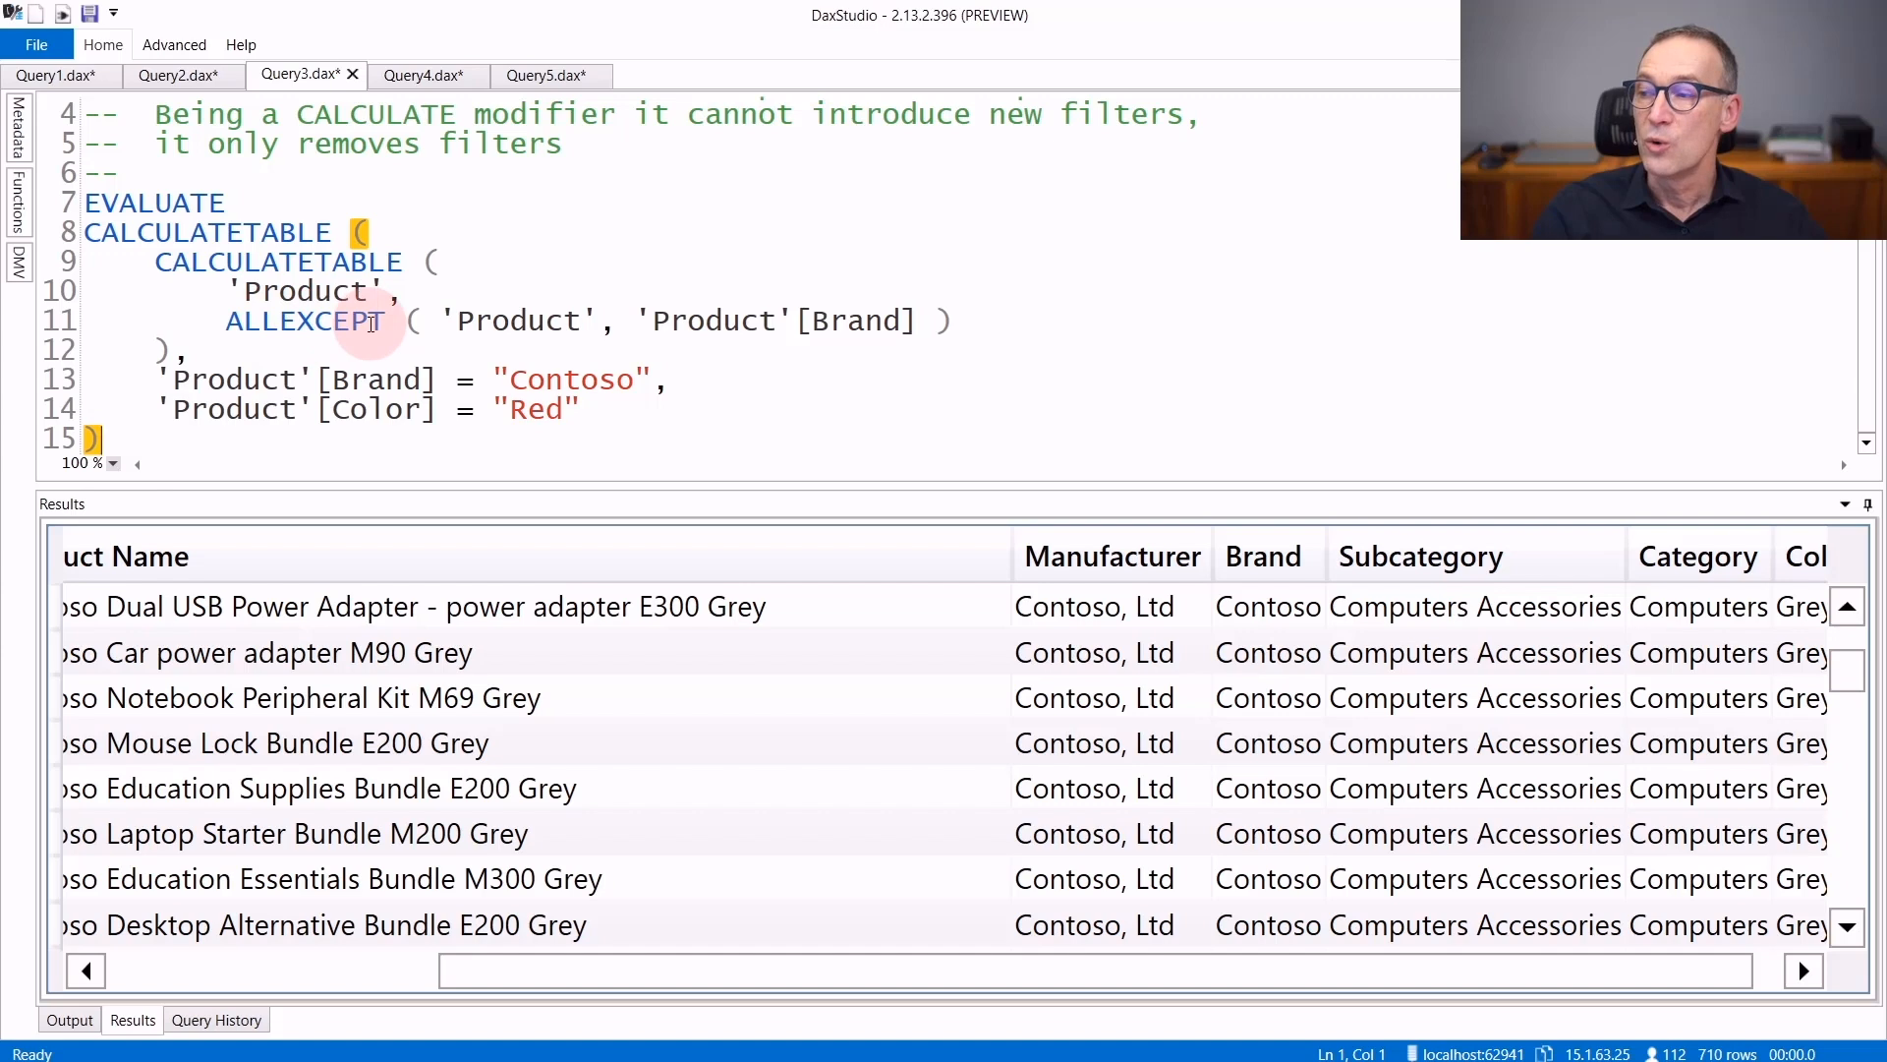
# - Show Query4.dax, whose # Sales counts range from 100,231 down to 2,038
pyautogui.click(421, 75)
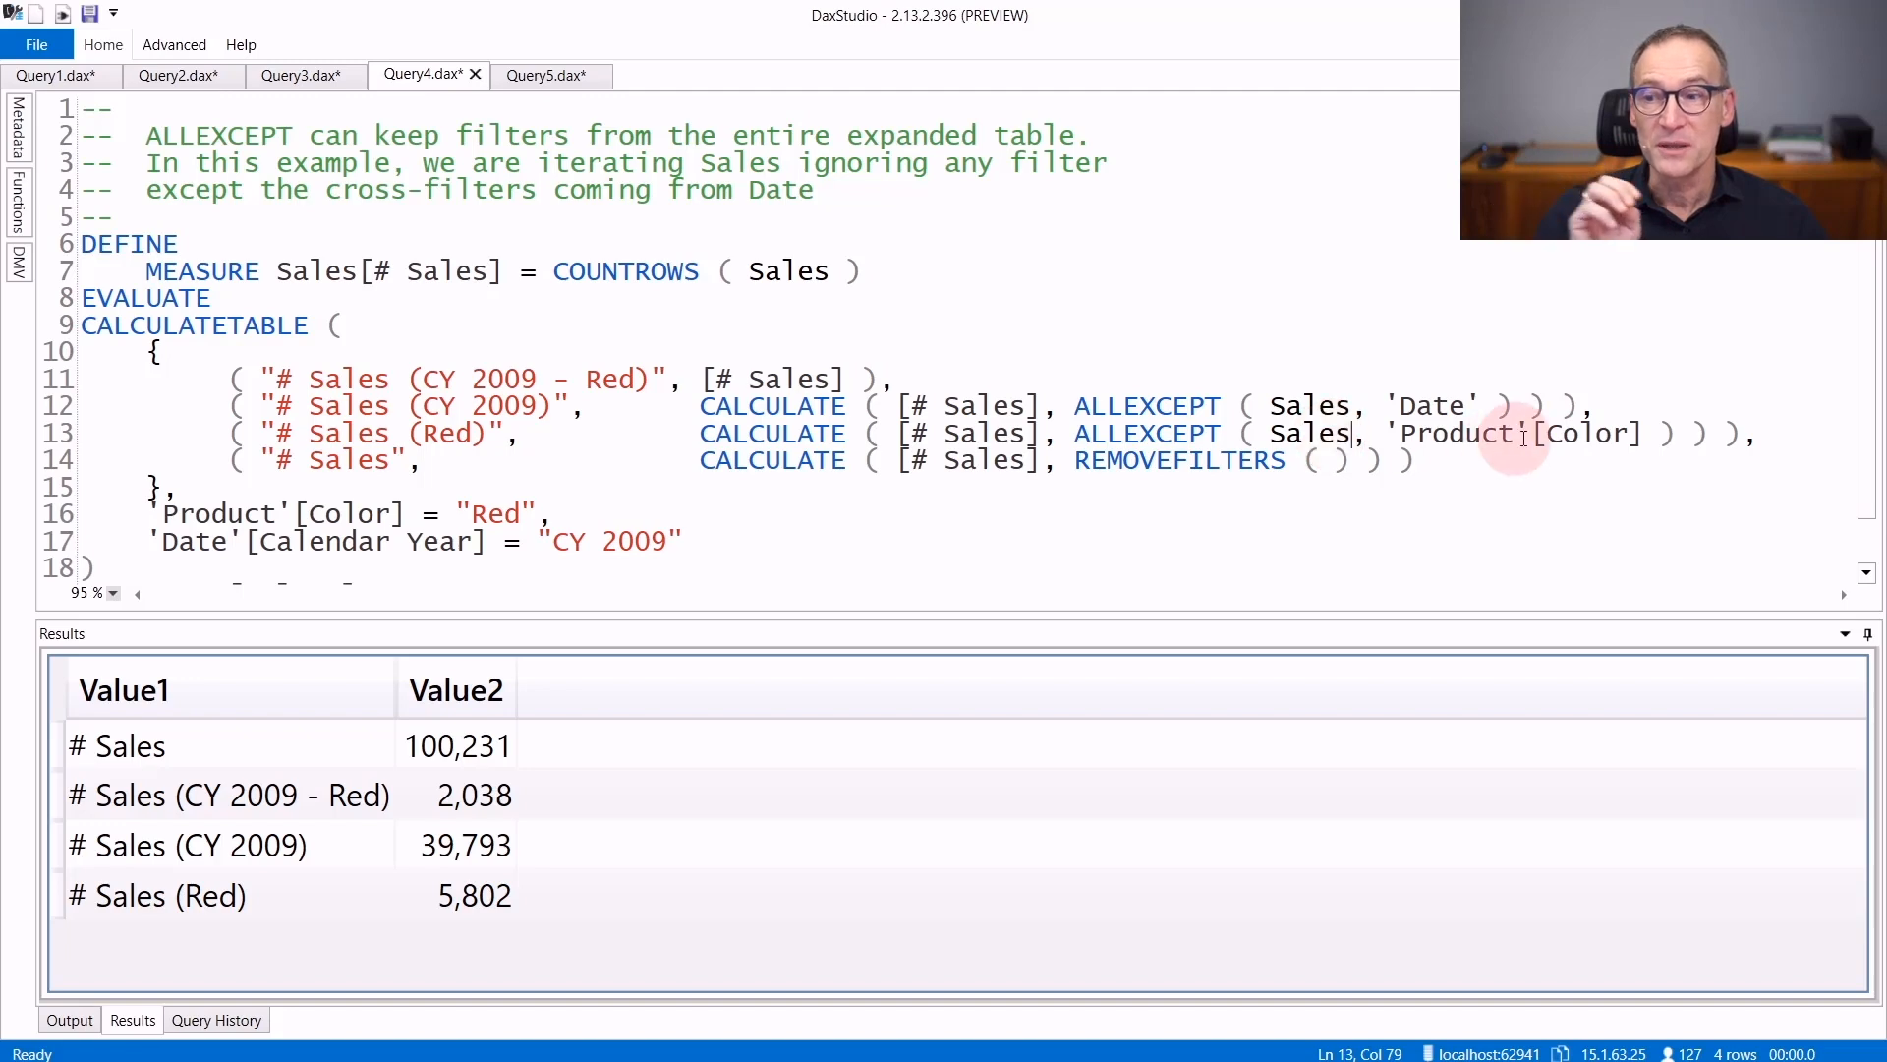
# - Show Query5.dax, contrasting ALLEXCEPT as CALCULATE filter (39,793) versus table function (100,231)
pyautogui.click(541, 74)
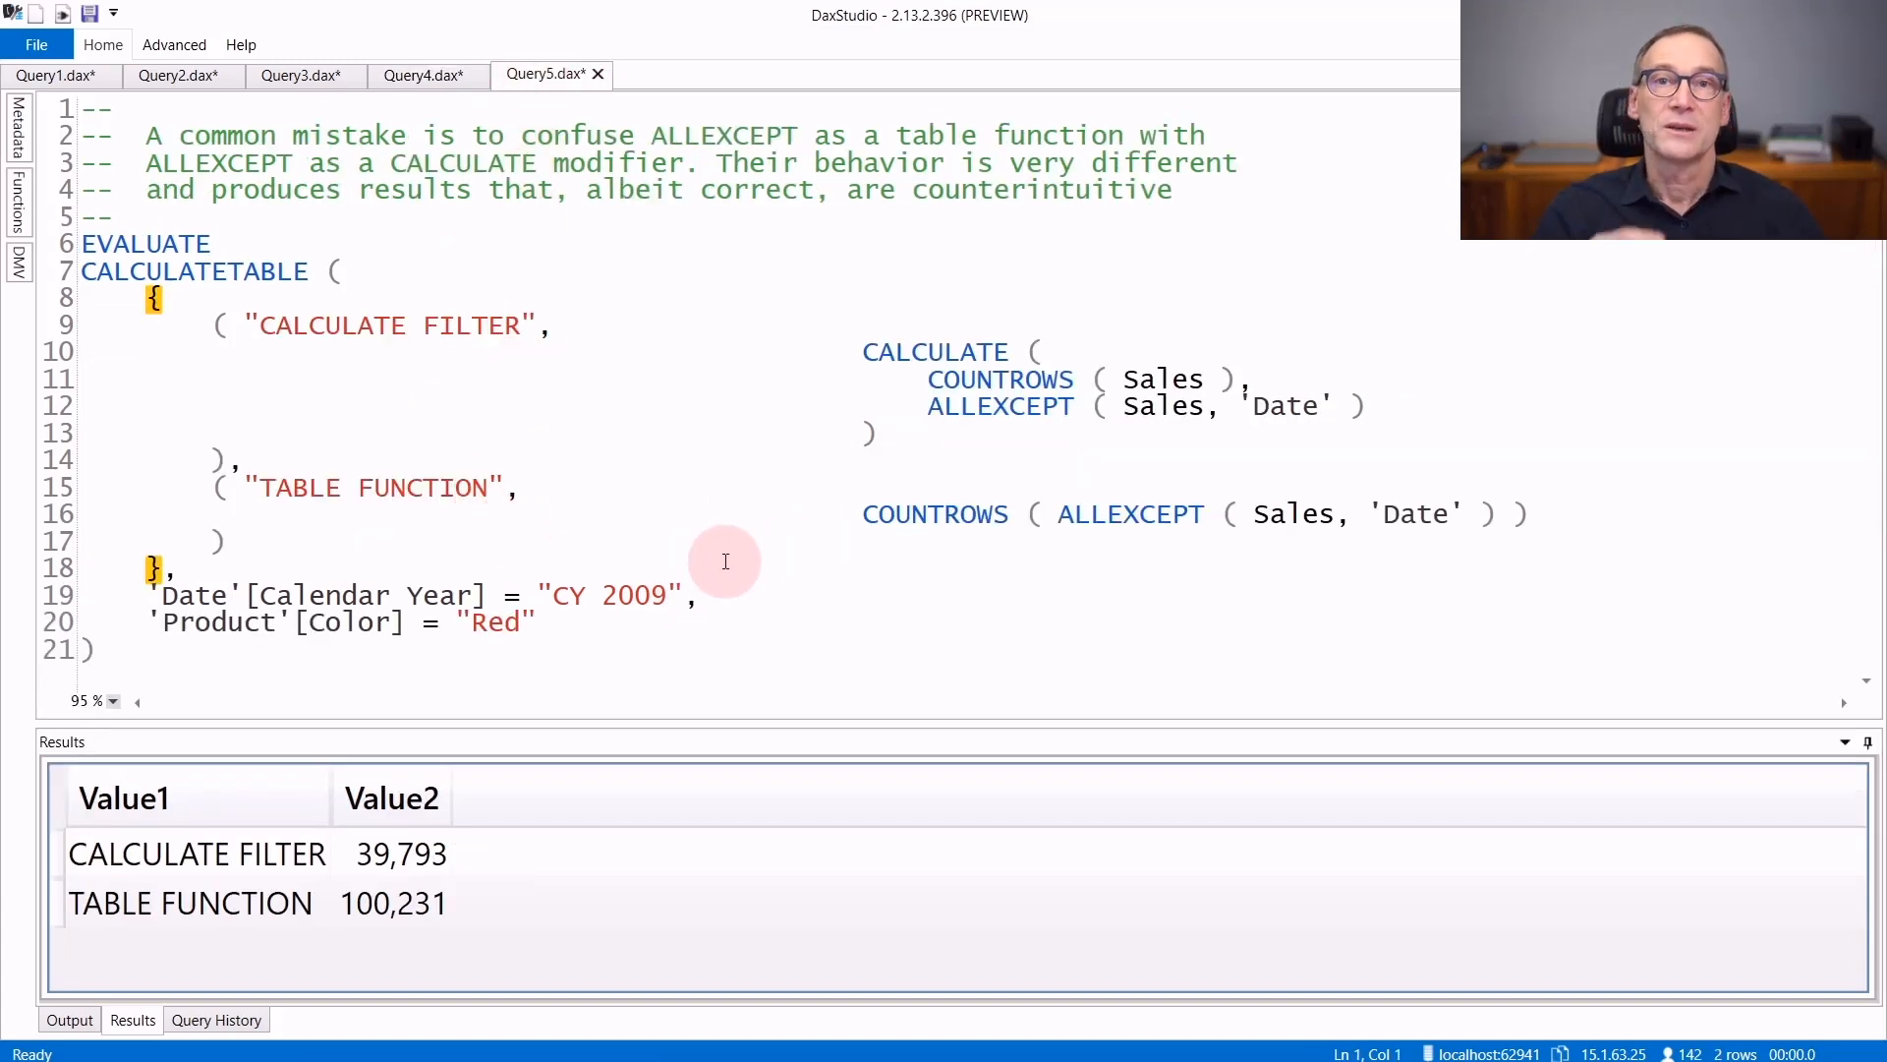